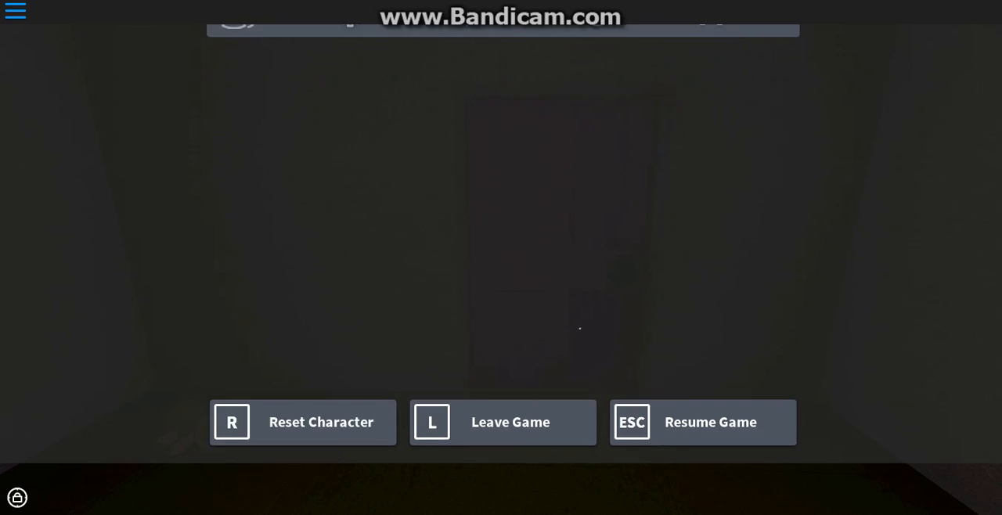
{"action": "left_click", "coordinate": [702, 423]}
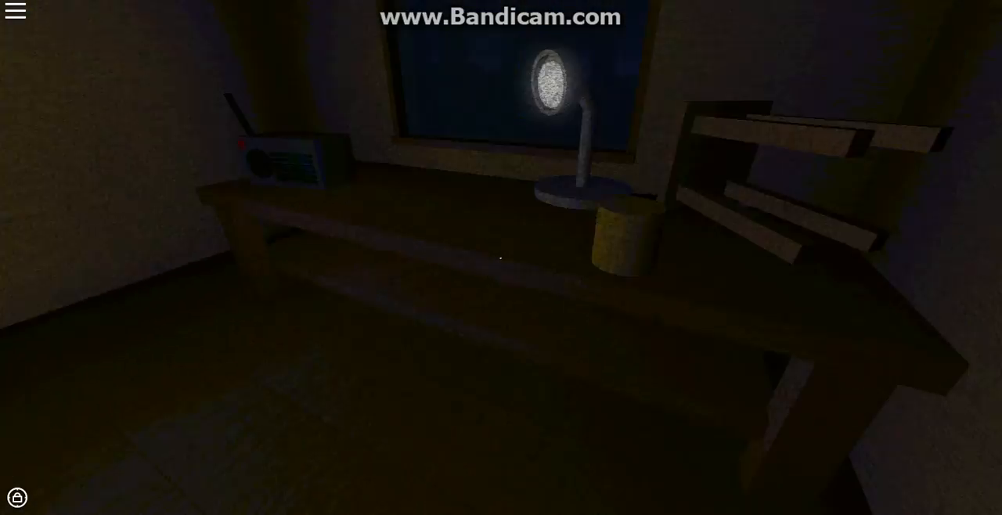
{"action": "mouse_move", "coordinate": [501, 257]}
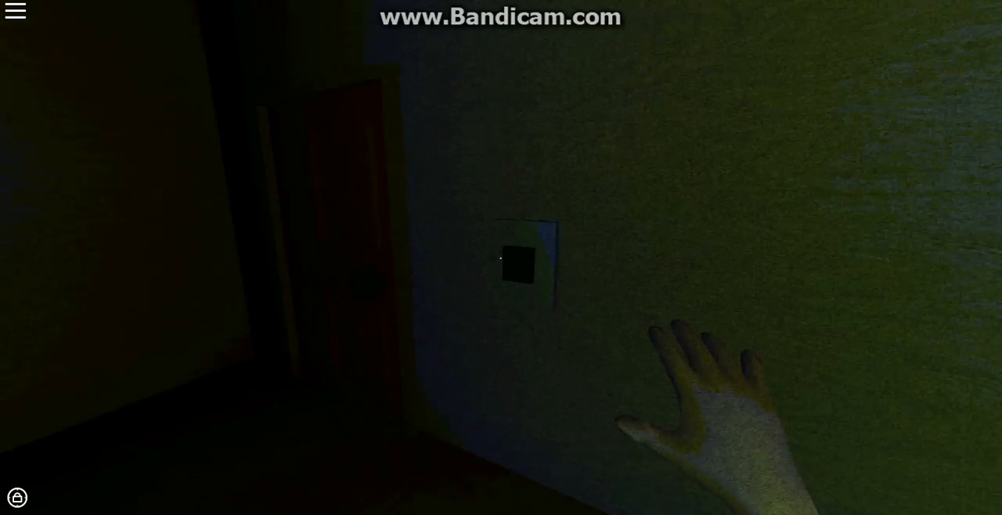
{"action": "mouse_move", "coordinate": [501, 257]}
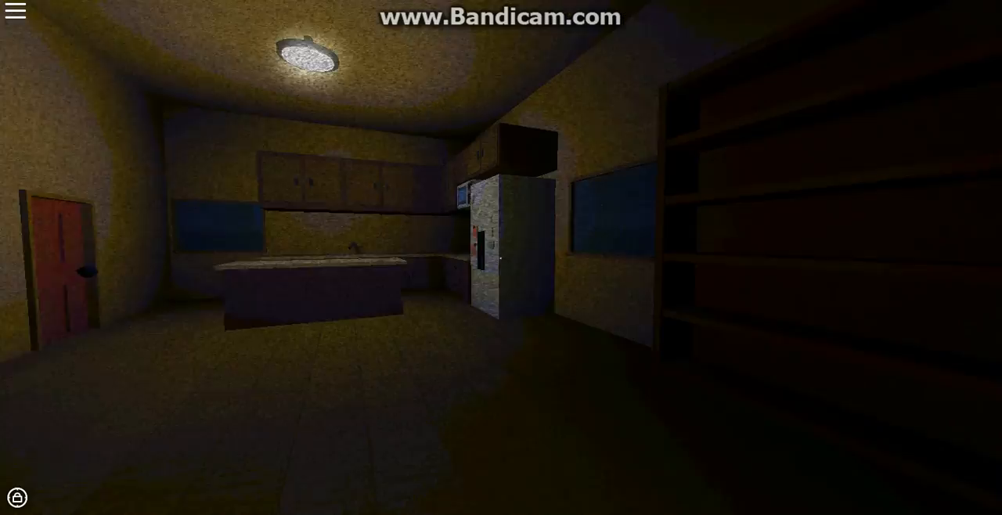
{"action": "mouse_move", "coordinate": [501, 257]}
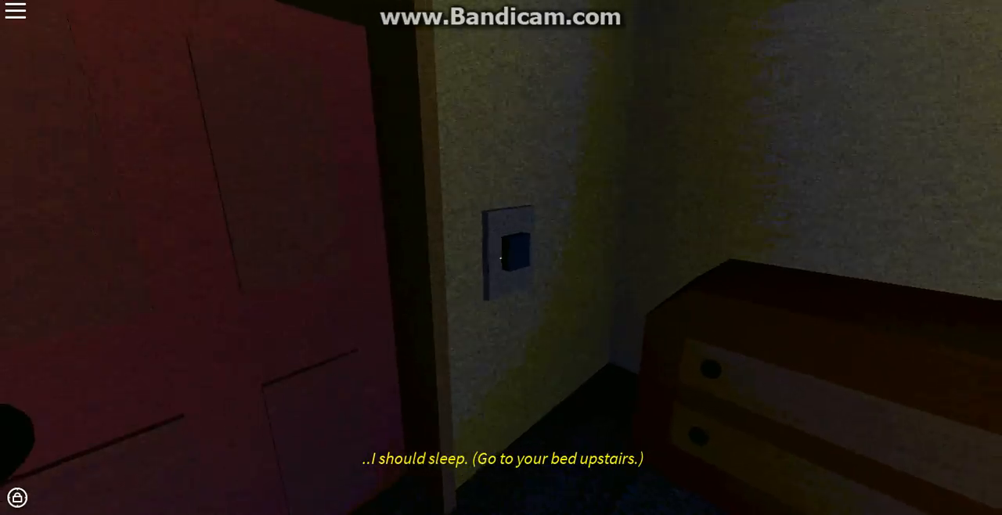
{"action": "mouse_move", "coordinate": [501, 259]}
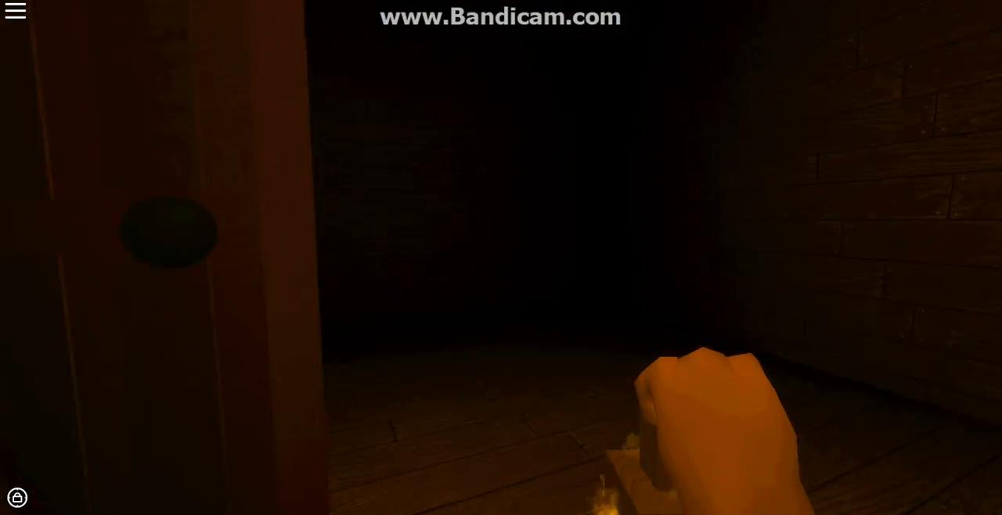
{"action": "mouse_move", "coordinate": [501, 257]}
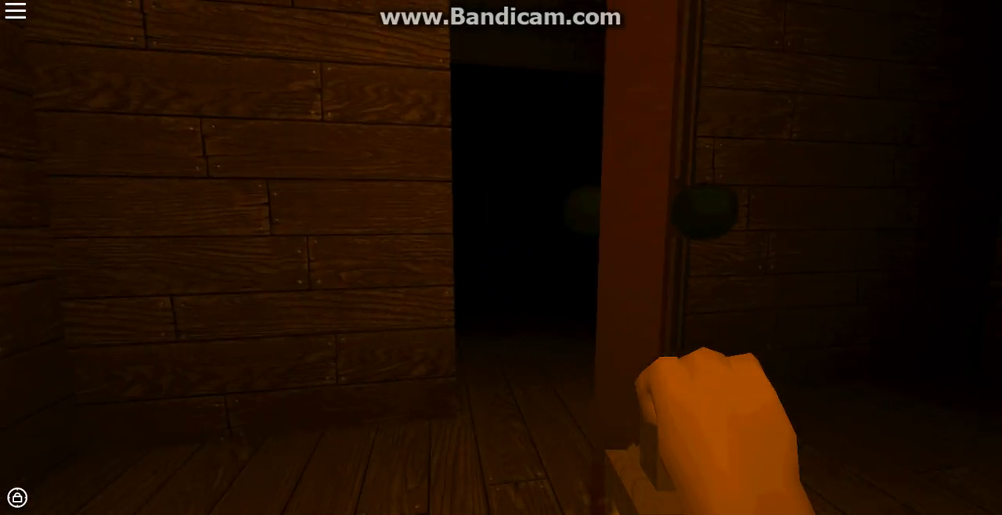
{"action": "mouse_move", "coordinate": [501, 257]}
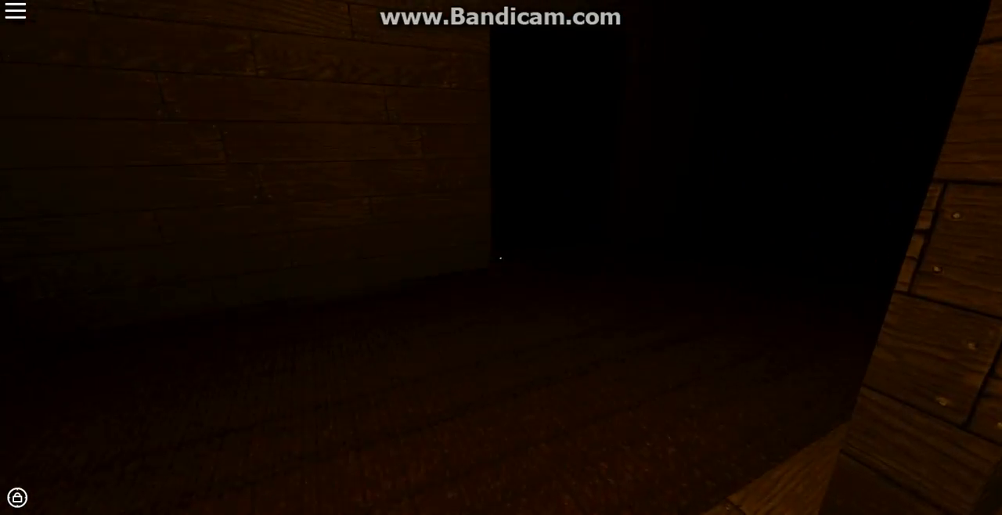
{"action": "mouse_move", "coordinate": [501, 256]}
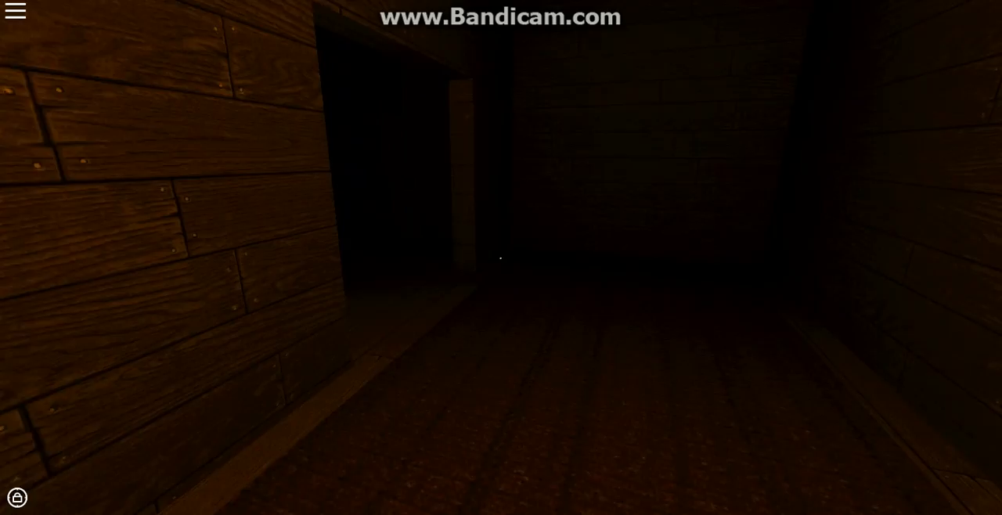
{"action": "mouse_move", "coordinate": [501, 257]}
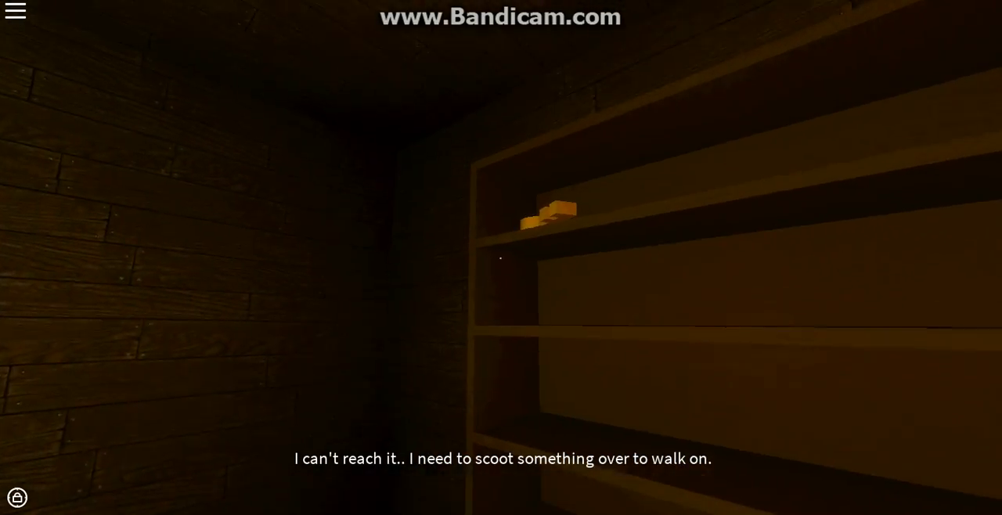
{"action": "mouse_move", "coordinate": [501, 257]}
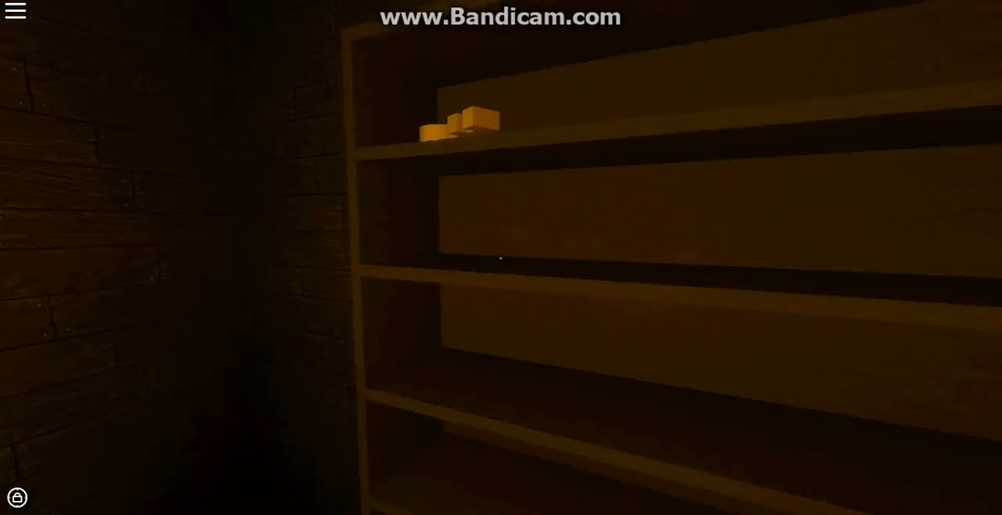
{"action": "mouse_move", "coordinate": [501, 257]}
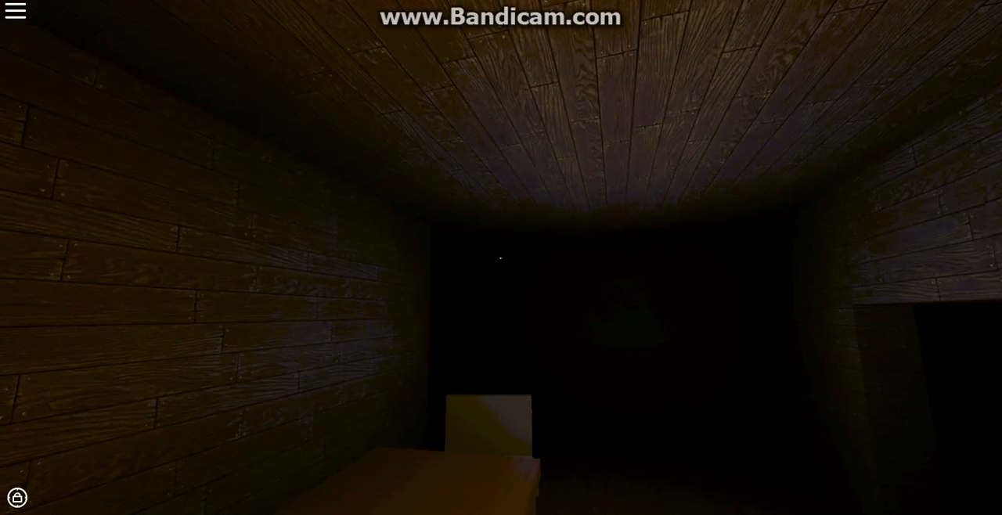
{"action": "mouse_move", "coordinate": [501, 258]}
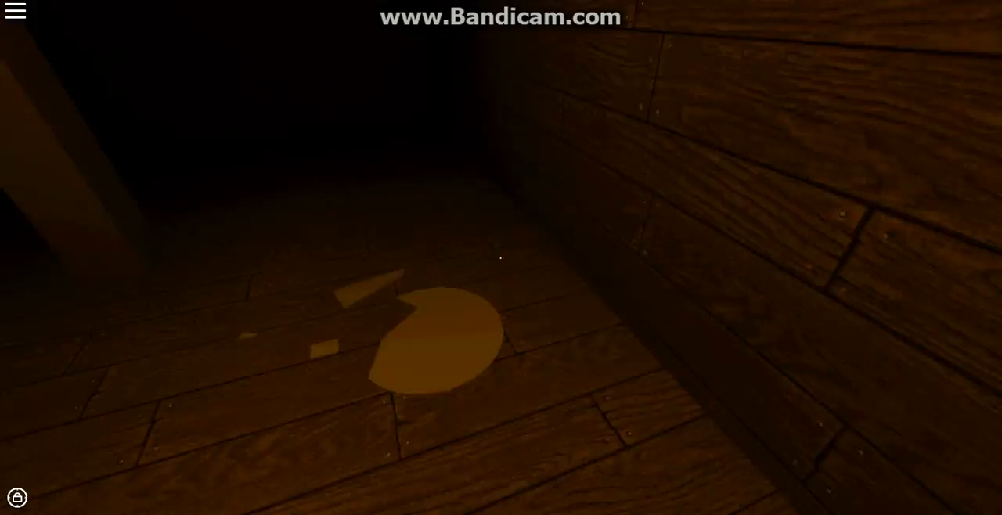
{"action": "mouse_move", "coordinate": [501, 257]}
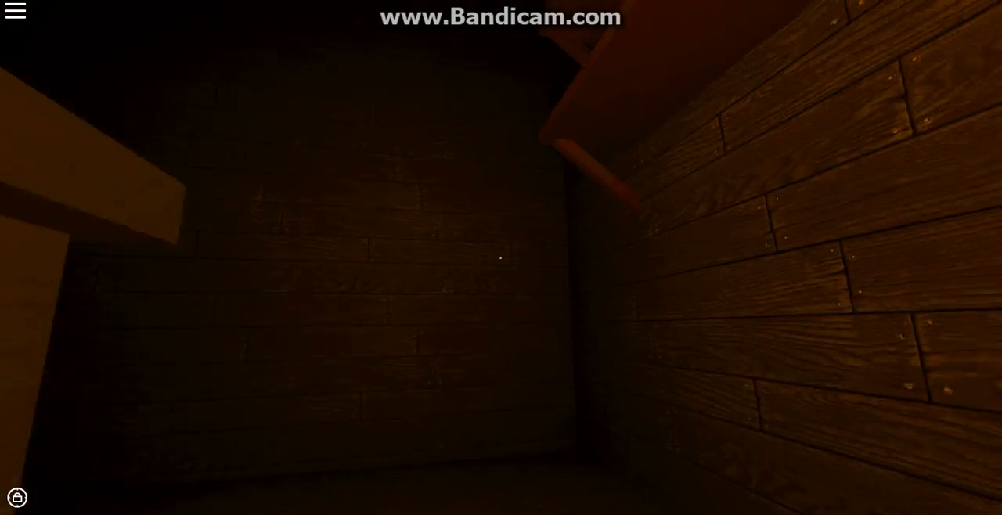
{"action": "mouse_move", "coordinate": [501, 258]}
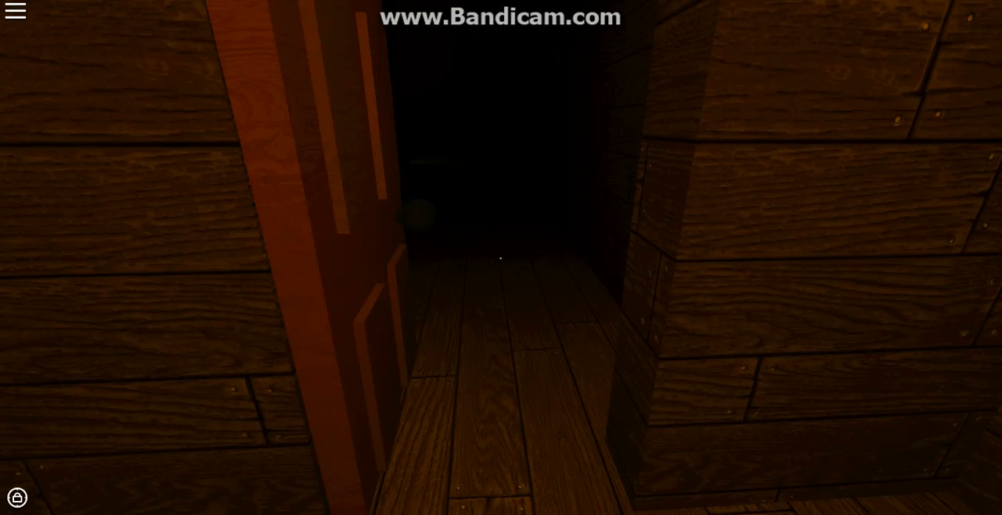
{"action": "mouse_move", "coordinate": [501, 256]}
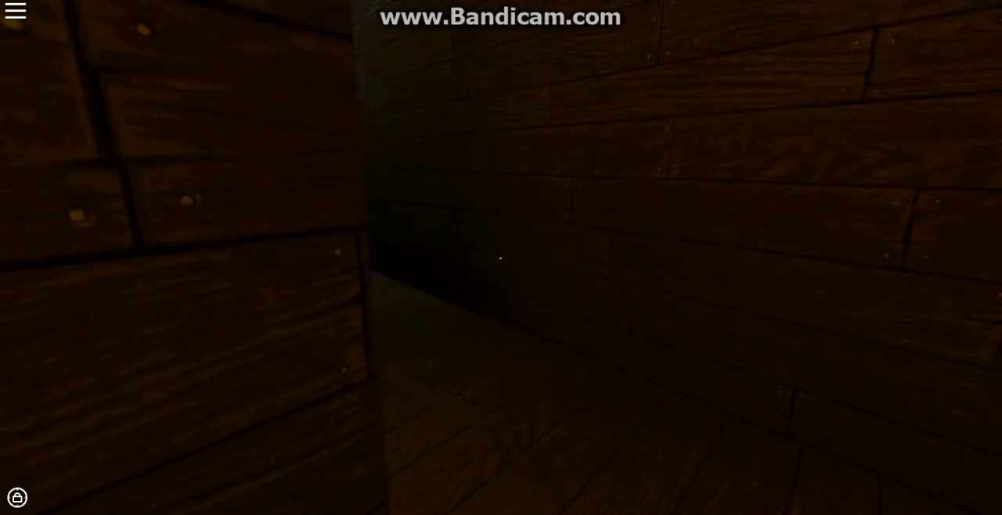
{"action": "key", "text": "w"}
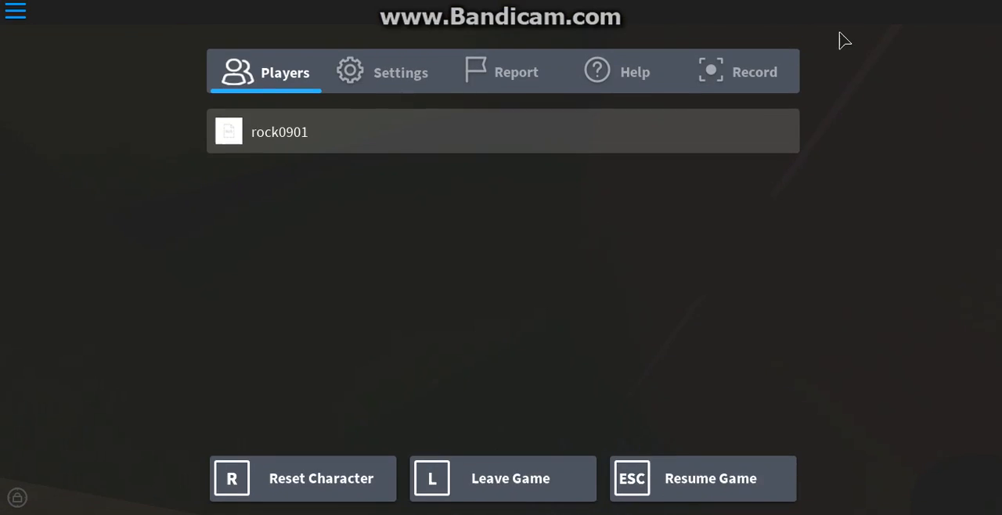
{"action": "mouse_move", "coordinate": [836, 29]}
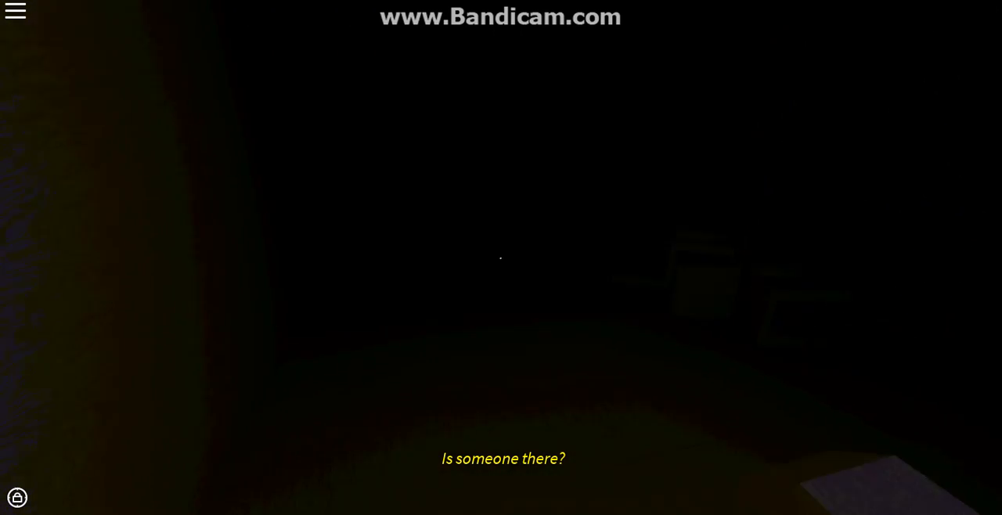
{"action": "mouse_move", "coordinate": [501, 256]}
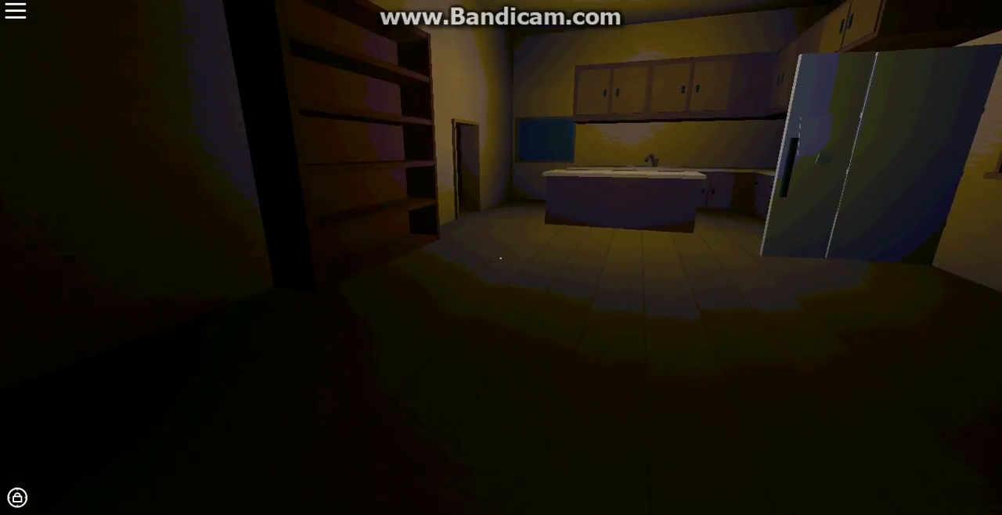
{"action": "mouse_move", "coordinate": [501, 257]}
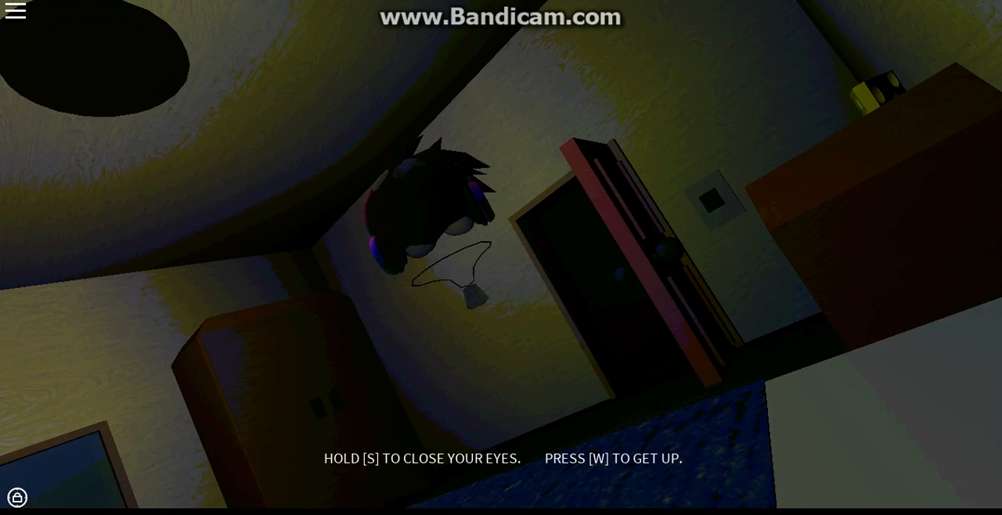
{"action": "key", "text": "w"}
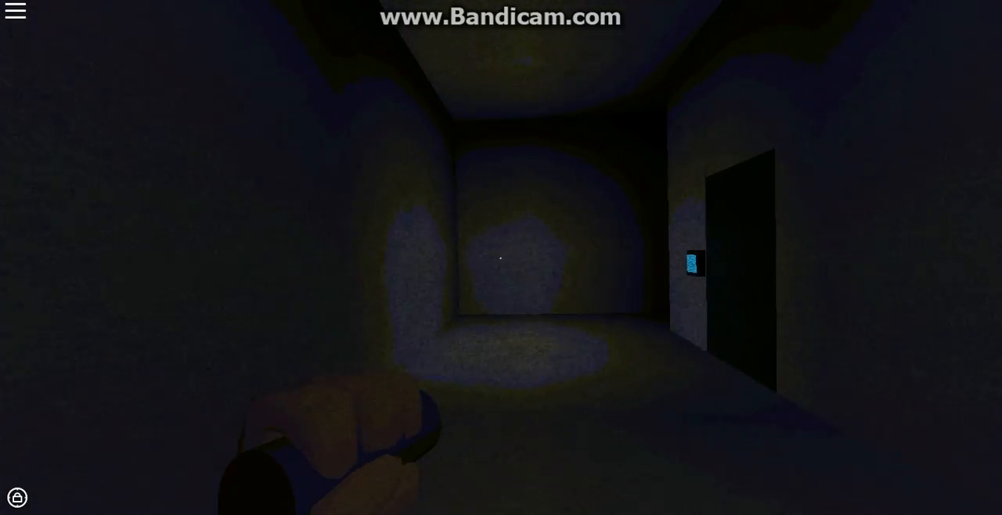
{"action": "key", "text": "Esc"}
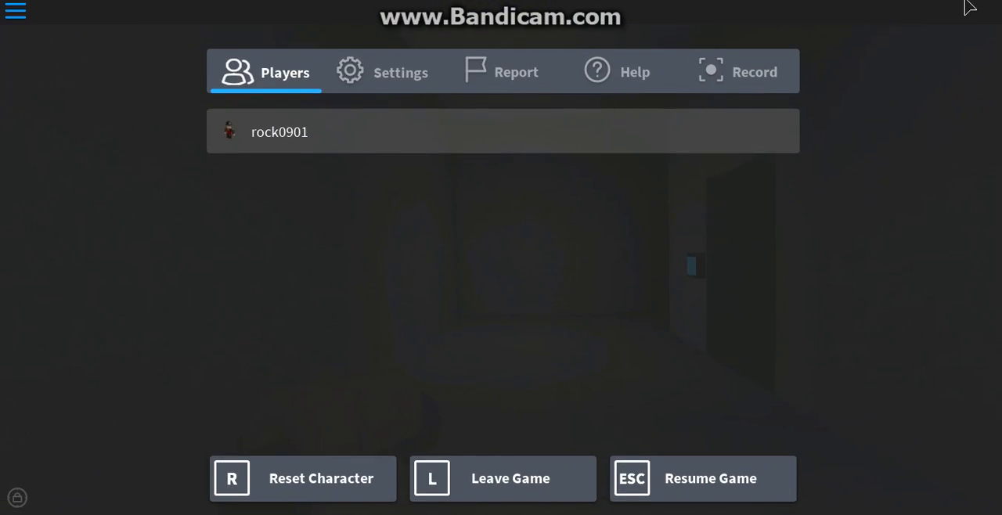